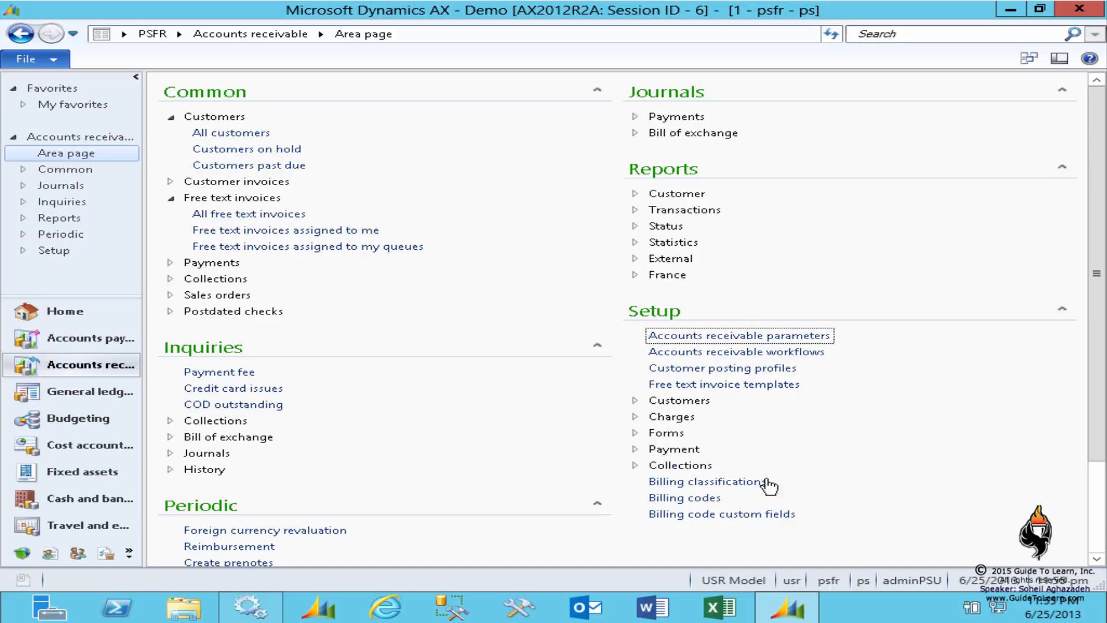
Step: Choose IsWeekend as the custom field to attach to the GOLF billing code
{"action": "left_click", "coordinate": [682, 497]}
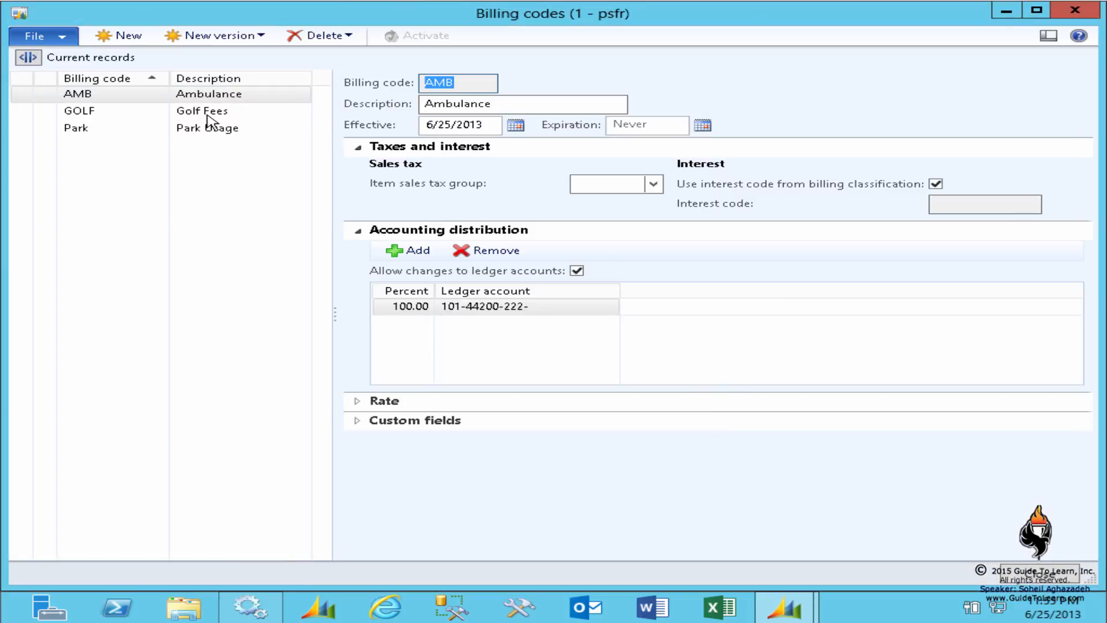
{"action": "left_click", "coordinate": [201, 110]}
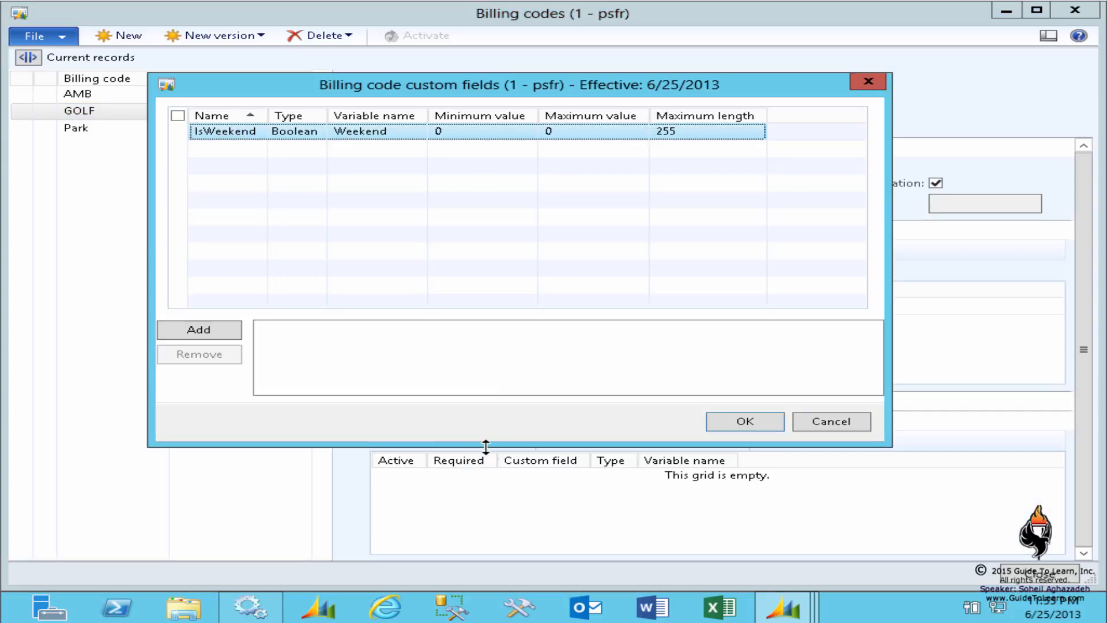
{"action": "mouse_move", "coordinate": [225, 266]}
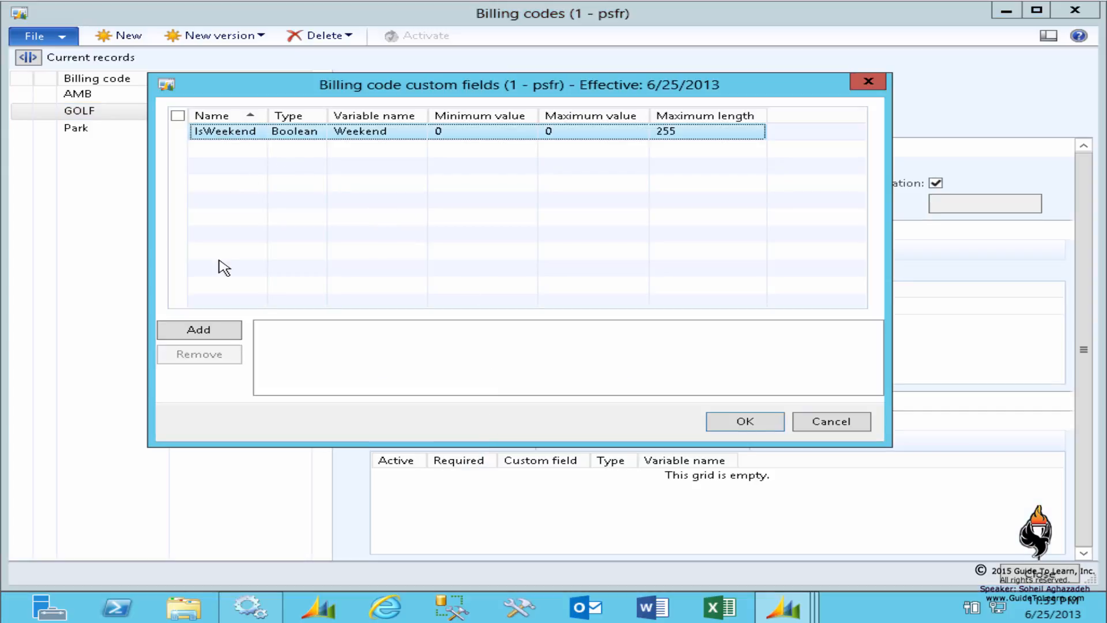
{"action": "left_click", "coordinate": [225, 130]}
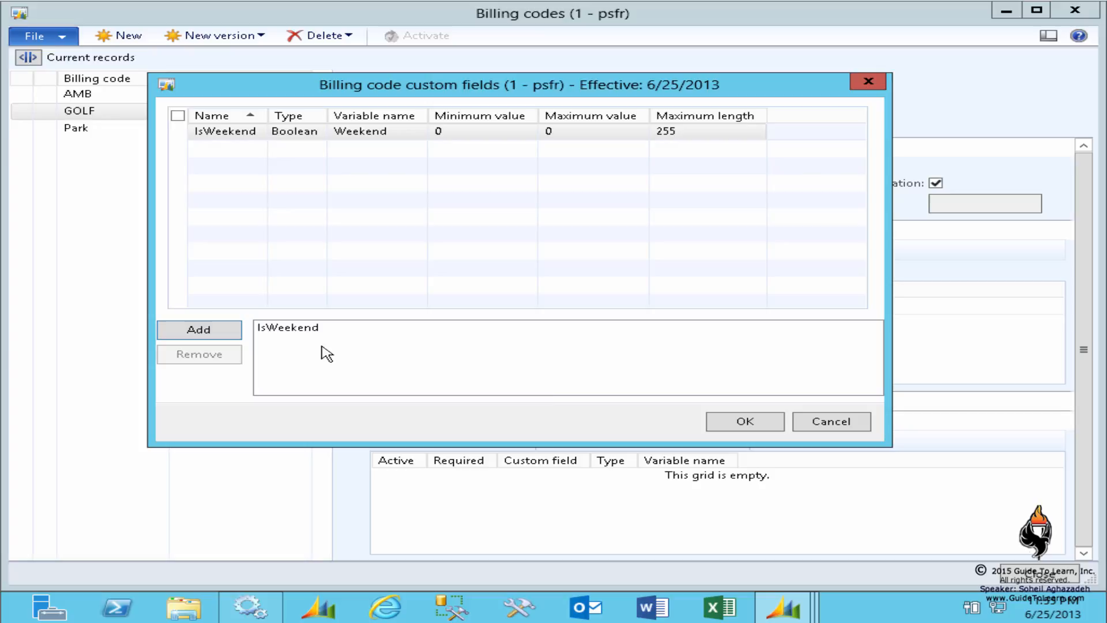
Step: Confirm IsWeekend as an active field on GOLF and expand its rate settings
{"action": "left_click", "coordinate": [743, 421]}
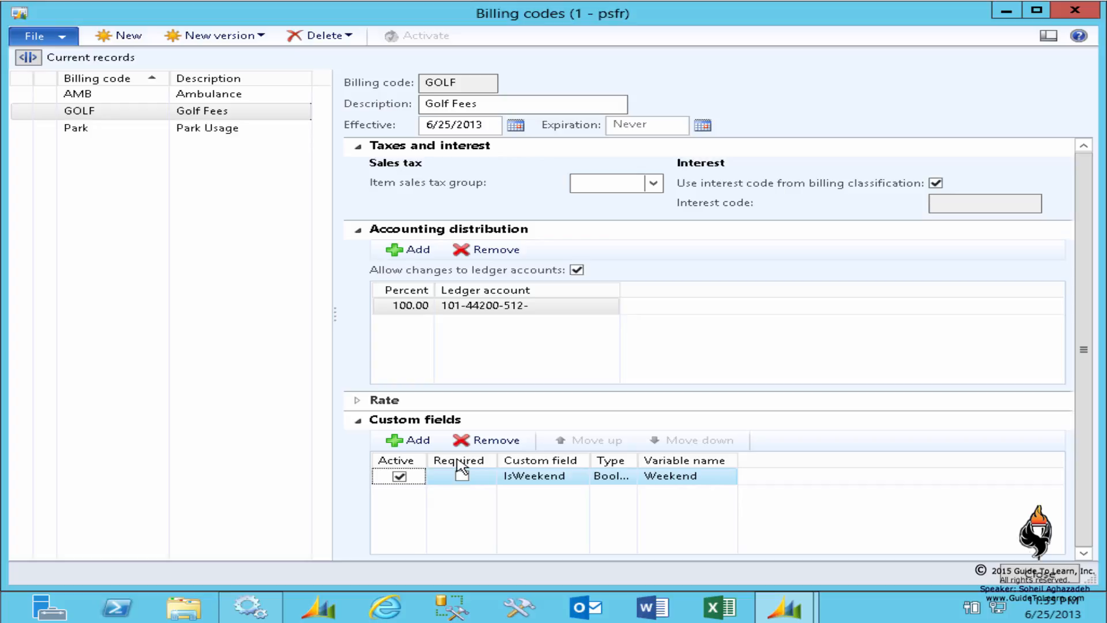
{"action": "left_click", "coordinate": [385, 400]}
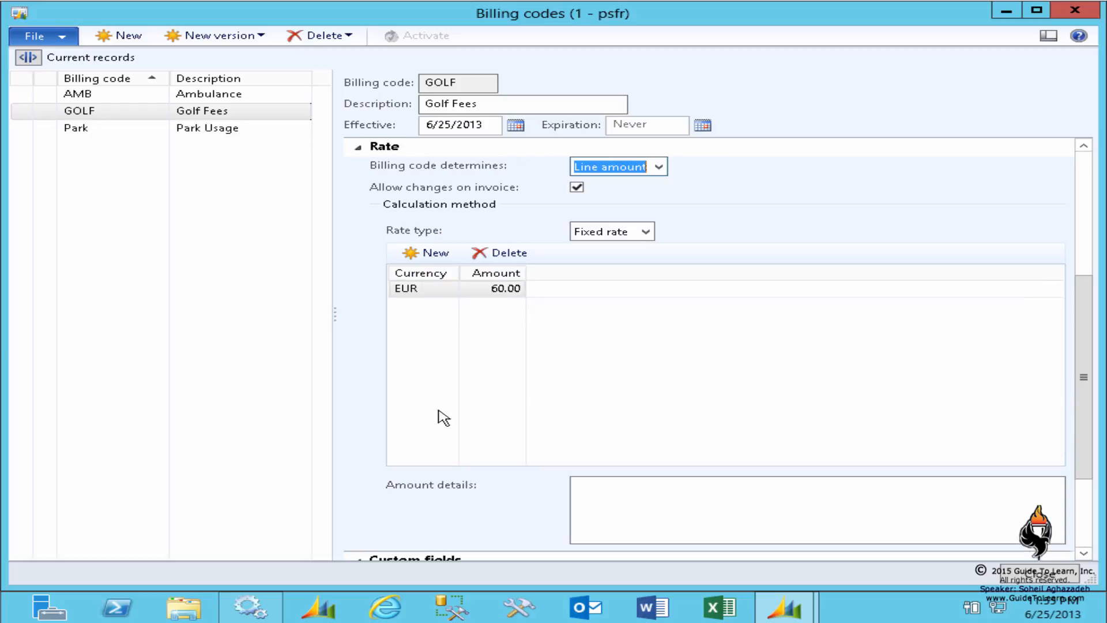
Step: Set GOLF's rate type to Rate script in C Sharp and begin entering the script
{"action": "left_click", "coordinate": [645, 231]}
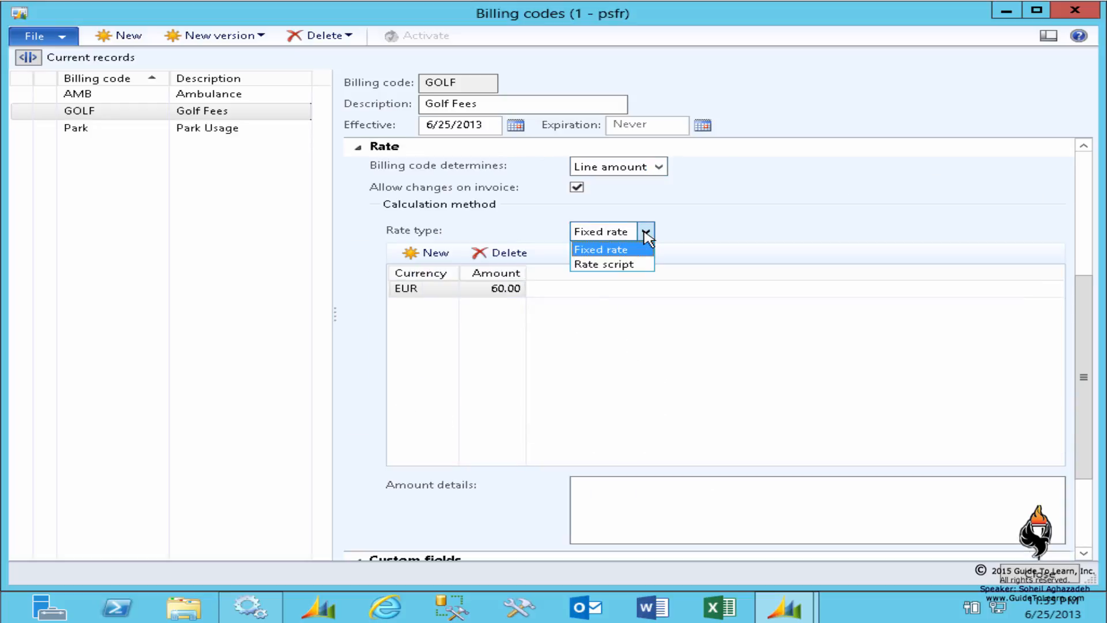
{"action": "left_click", "coordinate": [603, 263]}
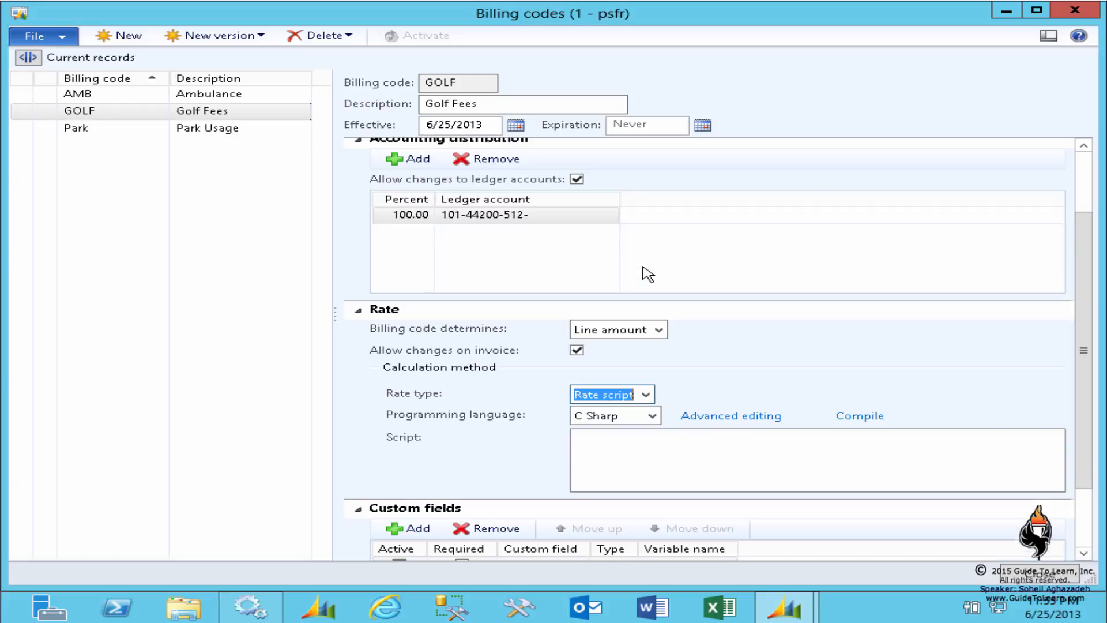
{"action": "scroll", "scroll_direction": "down", "scroll_amount": 3}
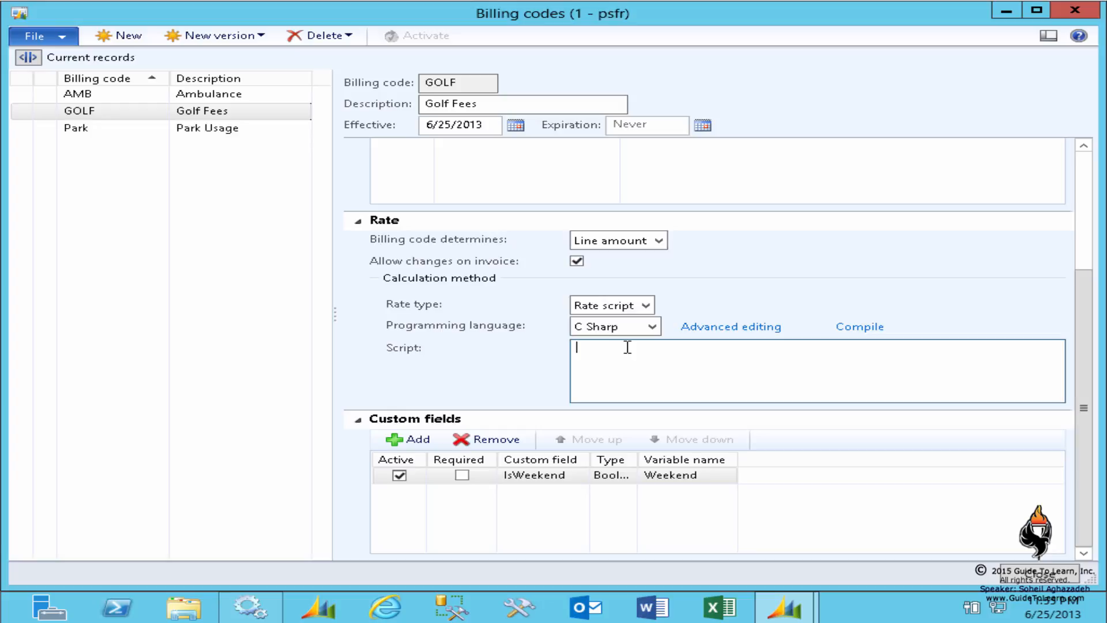
{"action": "left_click", "coordinate": [611, 304]}
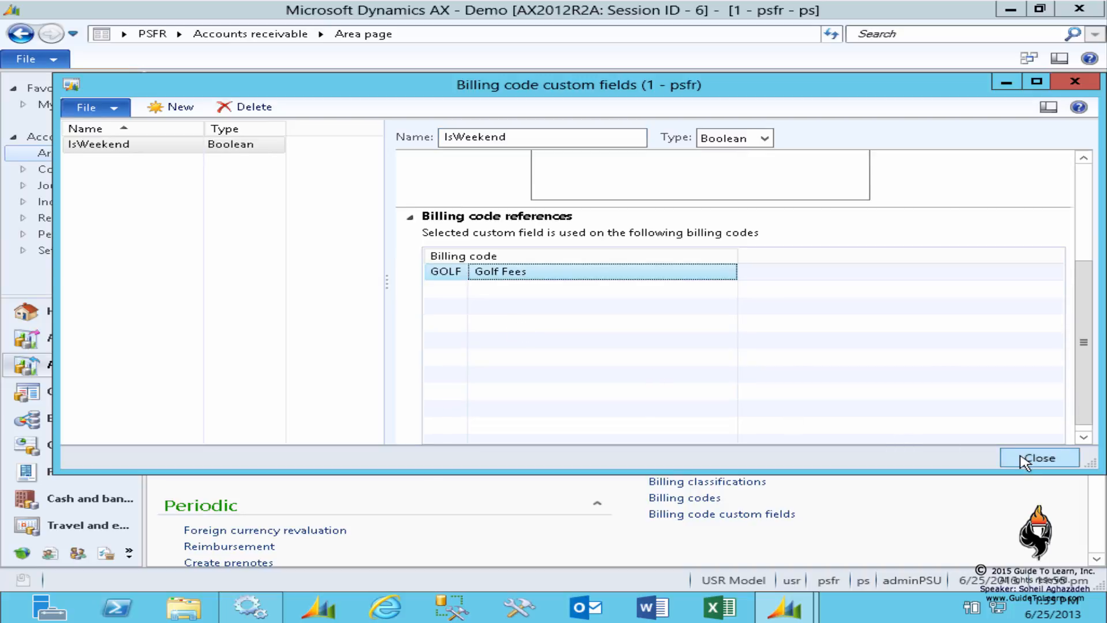
Step: Leave the IsWeekend billing code references and go to the empty billing classifications list
{"action": "left_click", "coordinate": [1037, 457]}
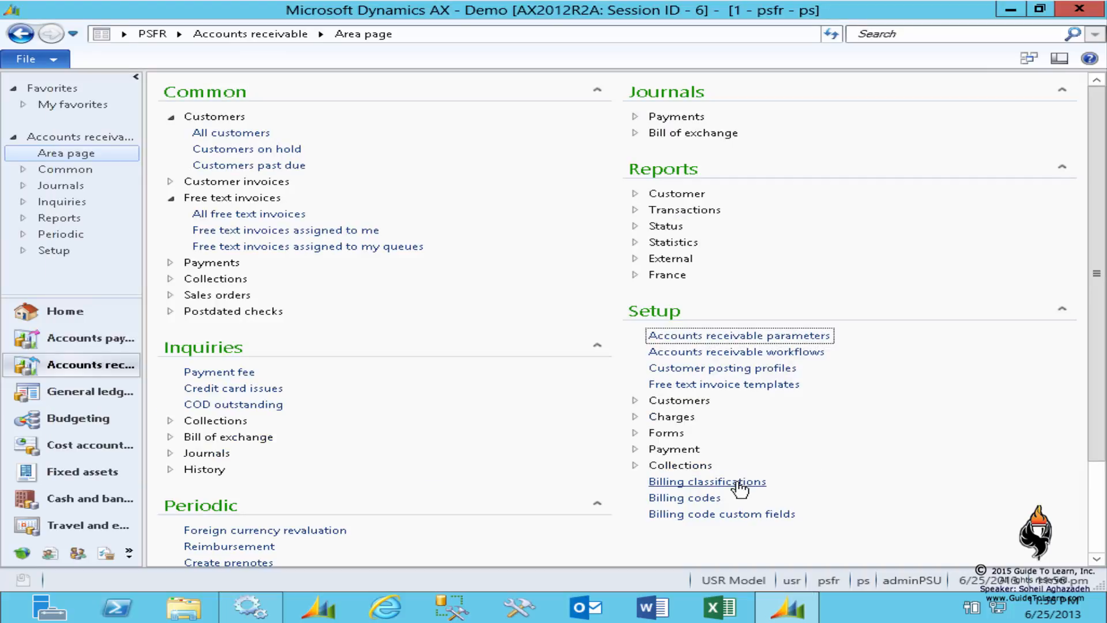
{"action": "left_click", "coordinate": [706, 481]}
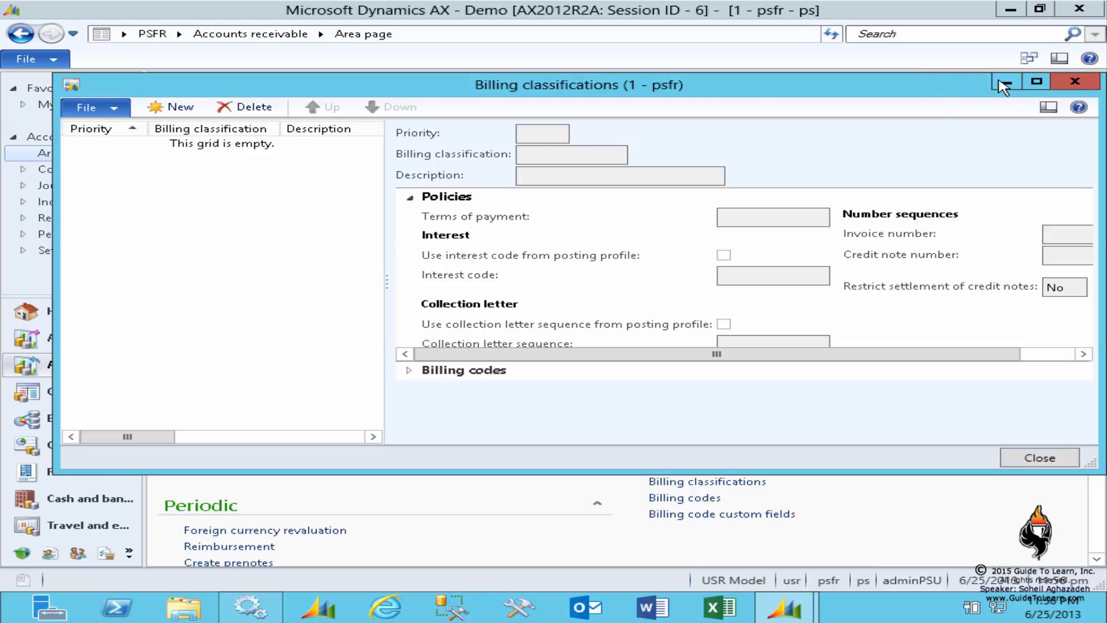
Step: Create billing classification Park with description 'Parks and Recreation Invoices'
{"action": "left_click", "coordinate": [1035, 83]}
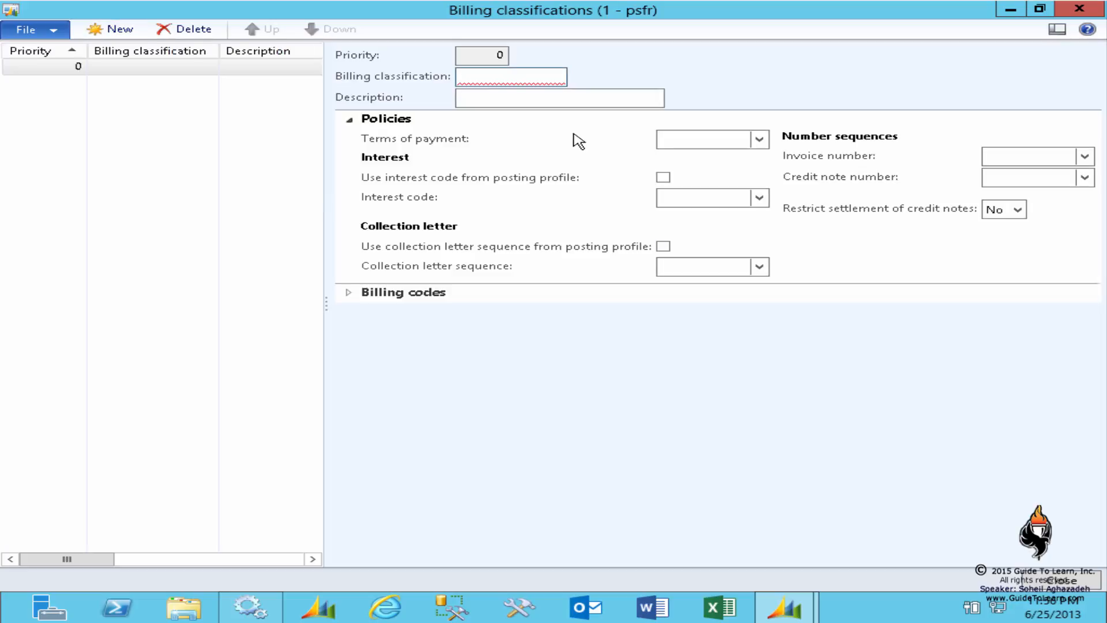
{"action": "type", "text": "Parks and Recreation Invoices"}
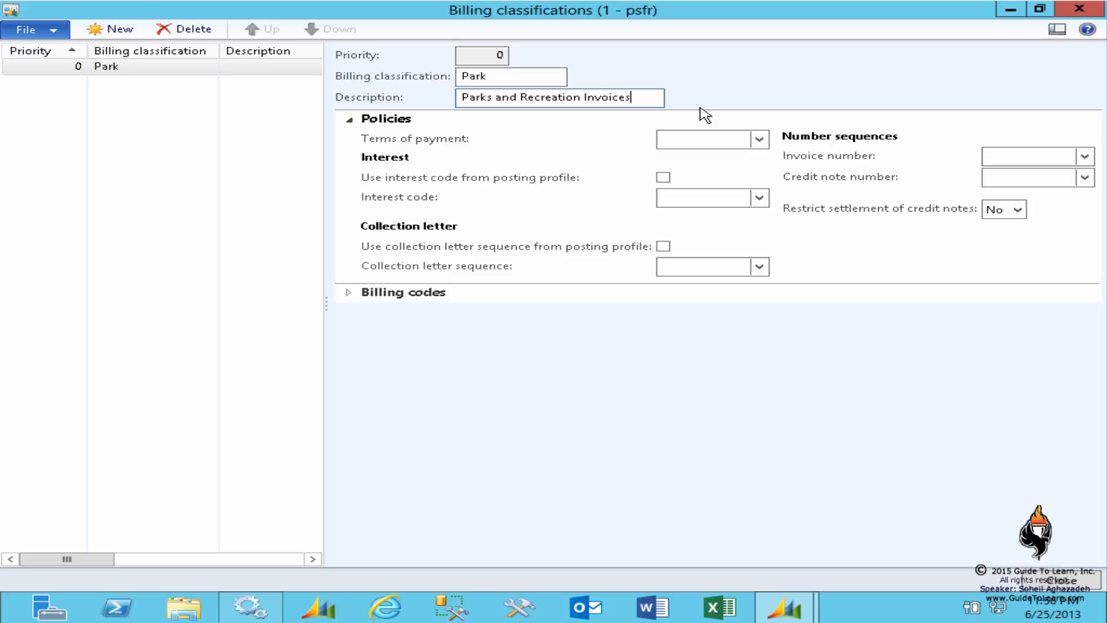
{"action": "left_click", "coordinate": [760, 139]}
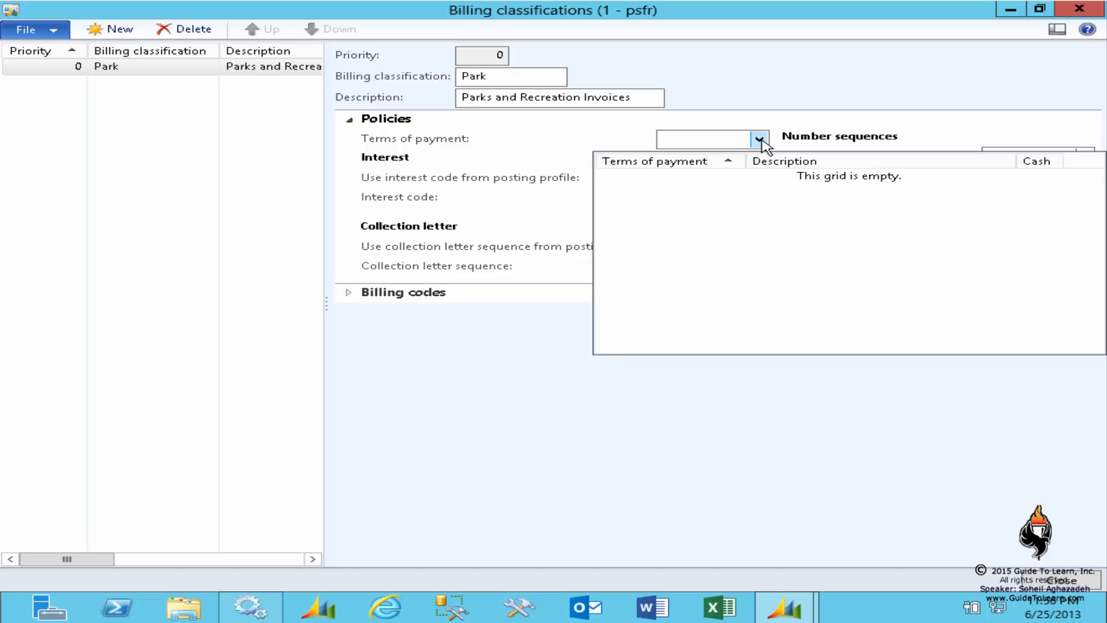
{"action": "left_click", "coordinate": [757, 201]}
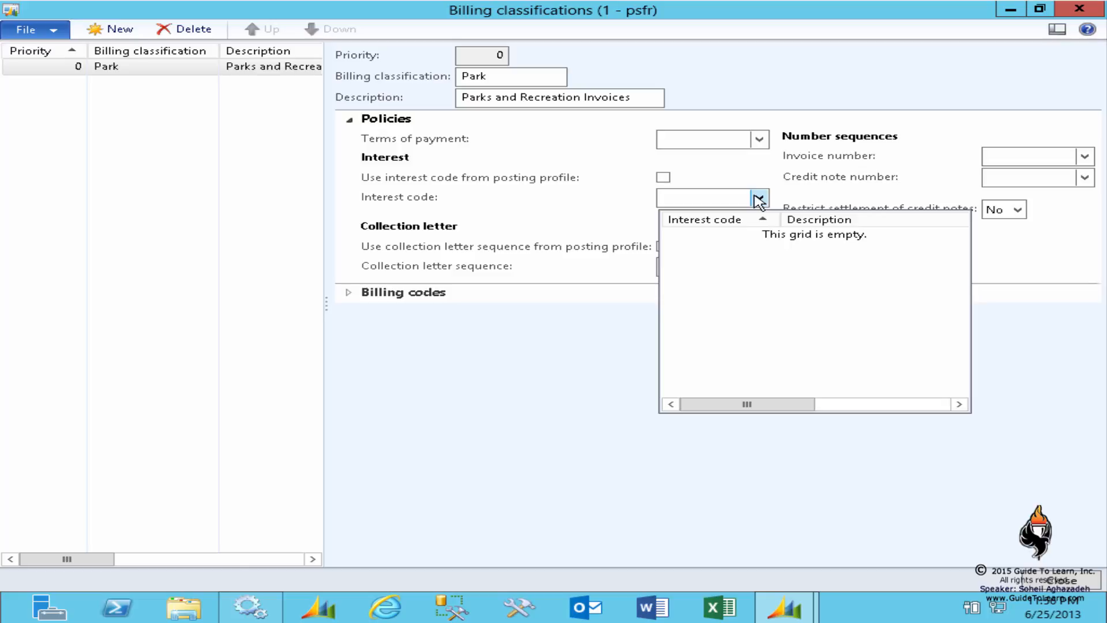
{"action": "left_click", "coordinate": [758, 197]}
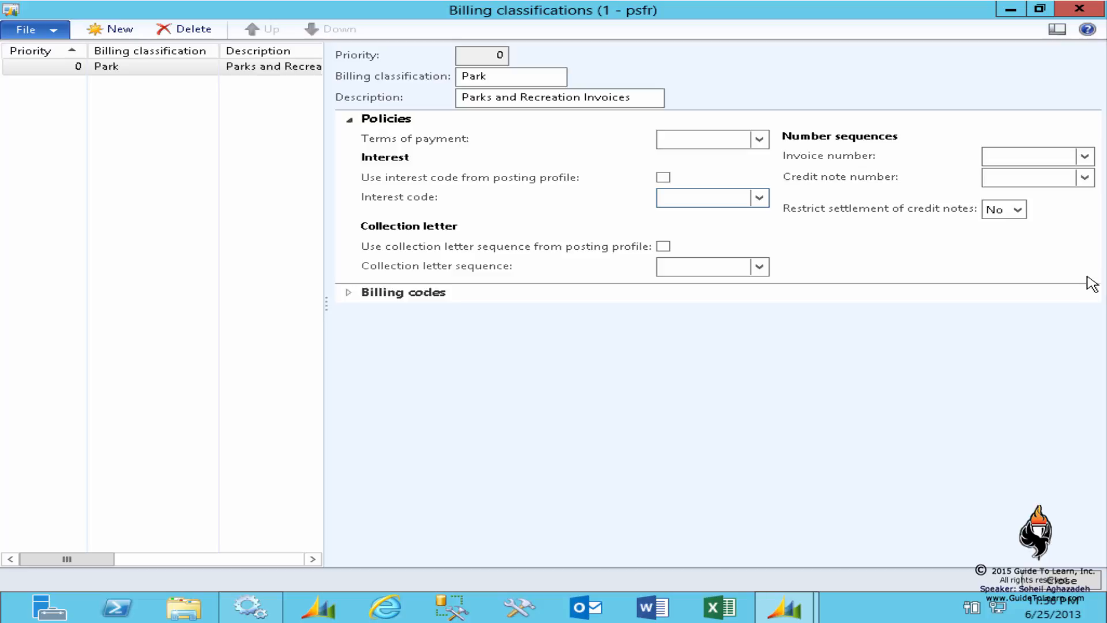
{"action": "left_click", "coordinate": [1018, 210]}
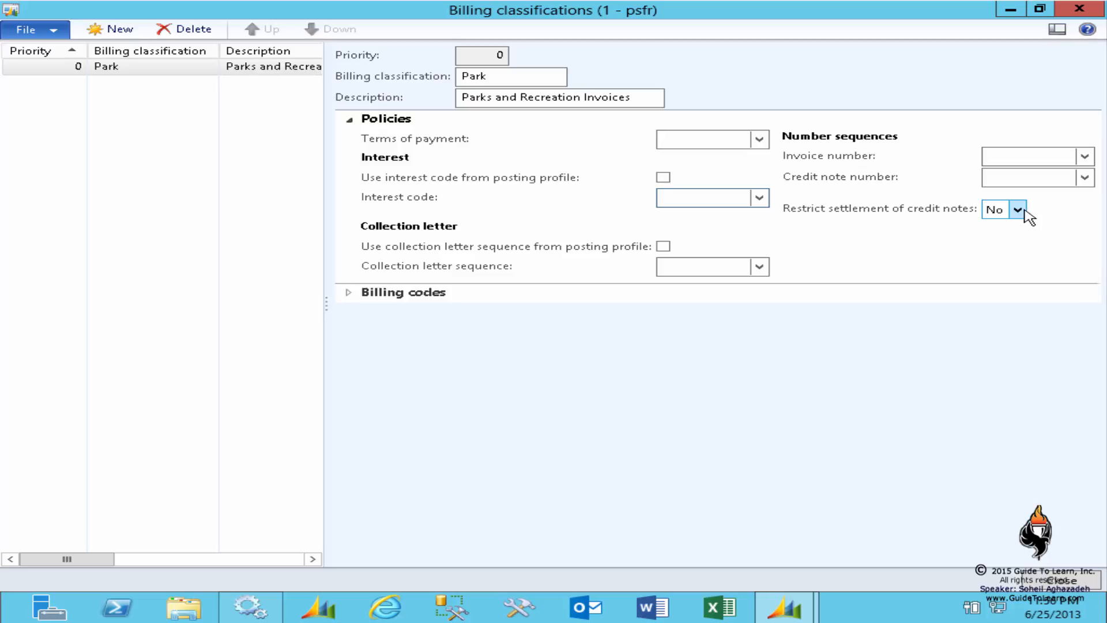